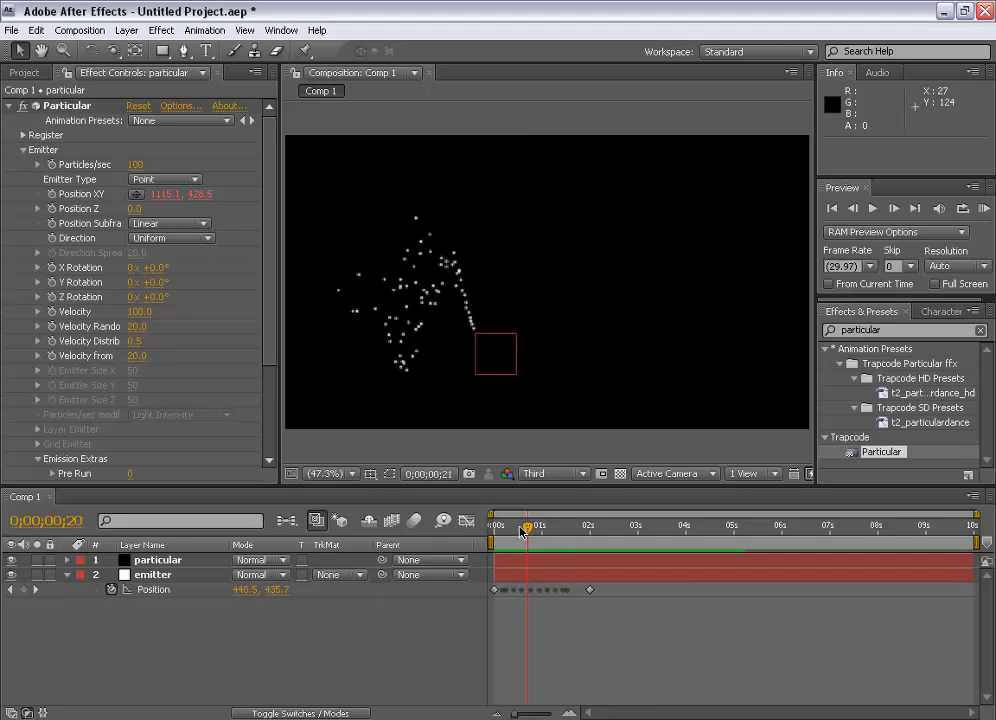
Create a new 1280×720 composition named 'motion path'
drag(527, 531, 507, 531)
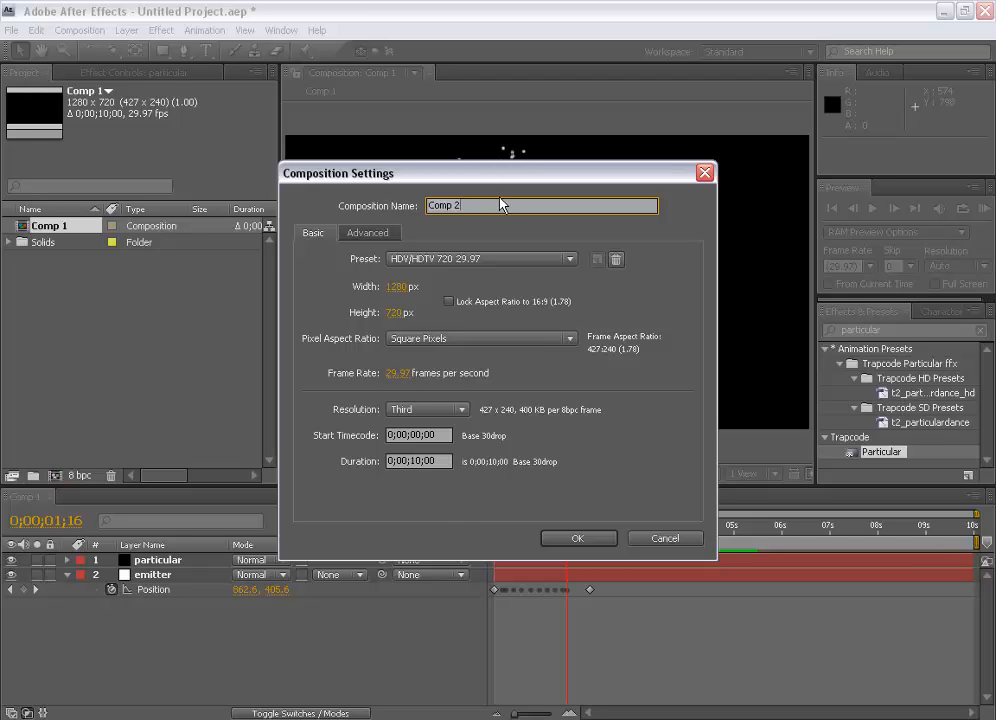
text(motion path)
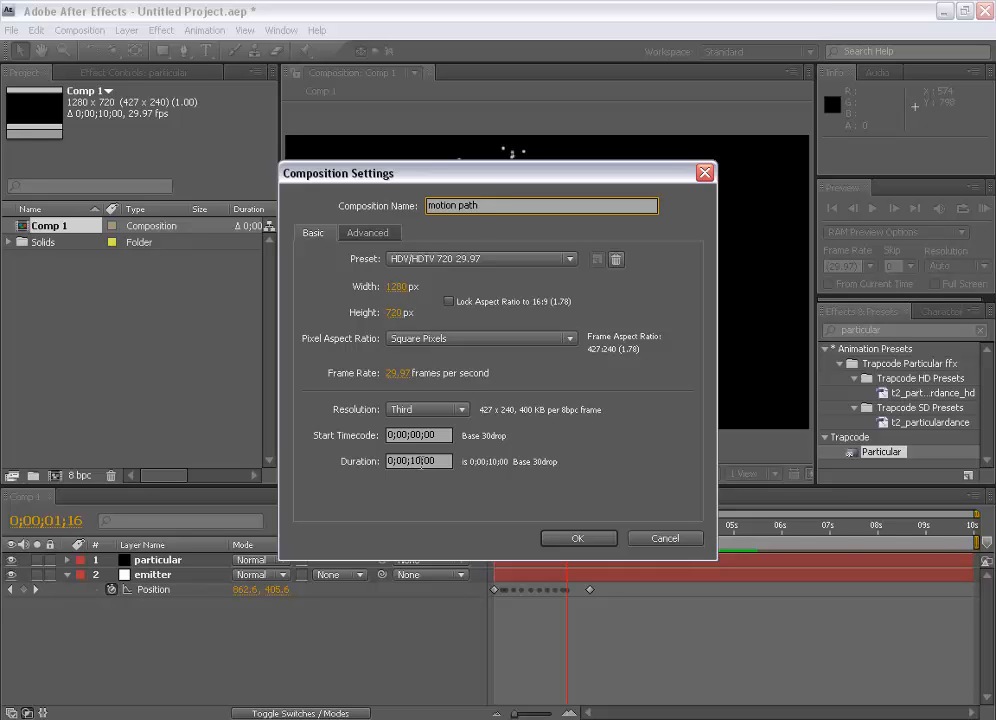
click(578, 538)
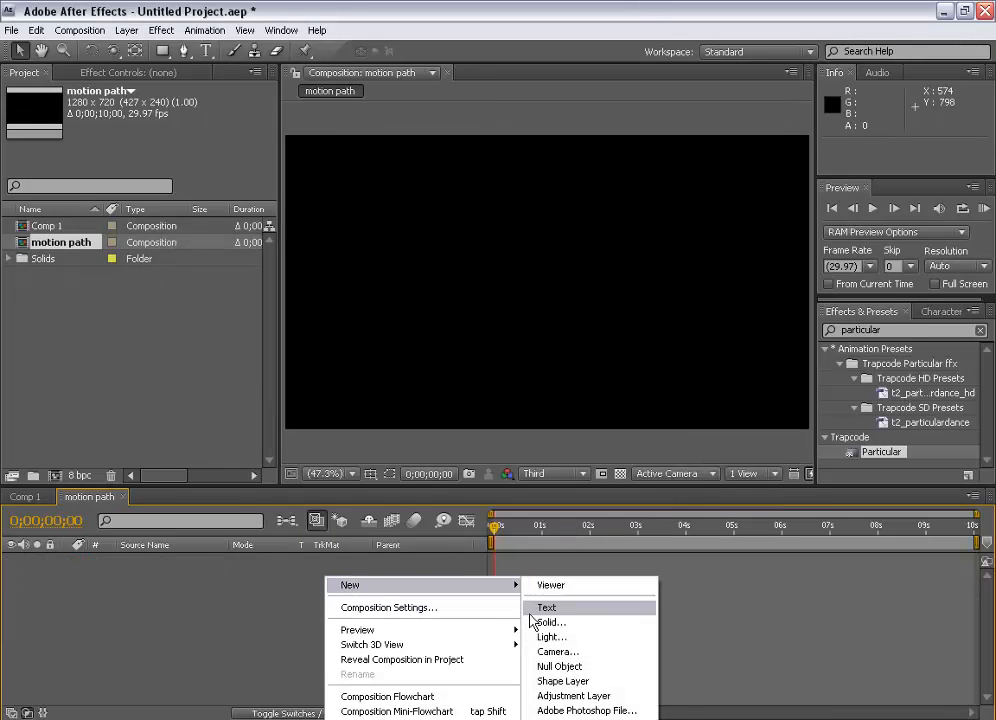
Add a null object layer, Null 2, to the motion path composition
click(559, 666)
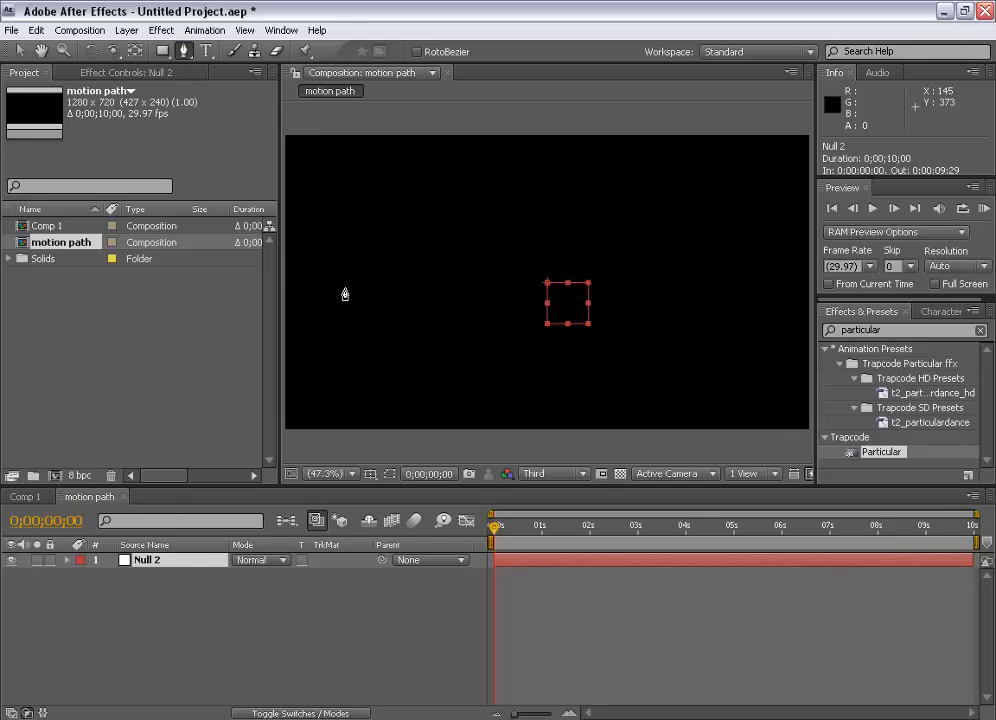
mouse_move(313, 316)
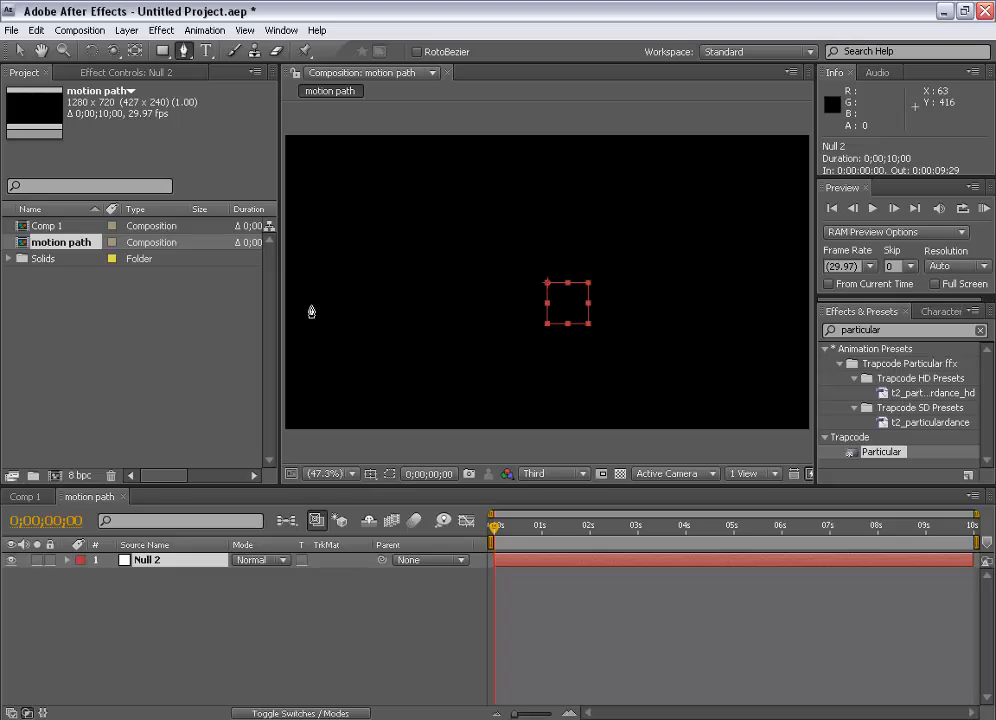
mouse_move(321, 297)
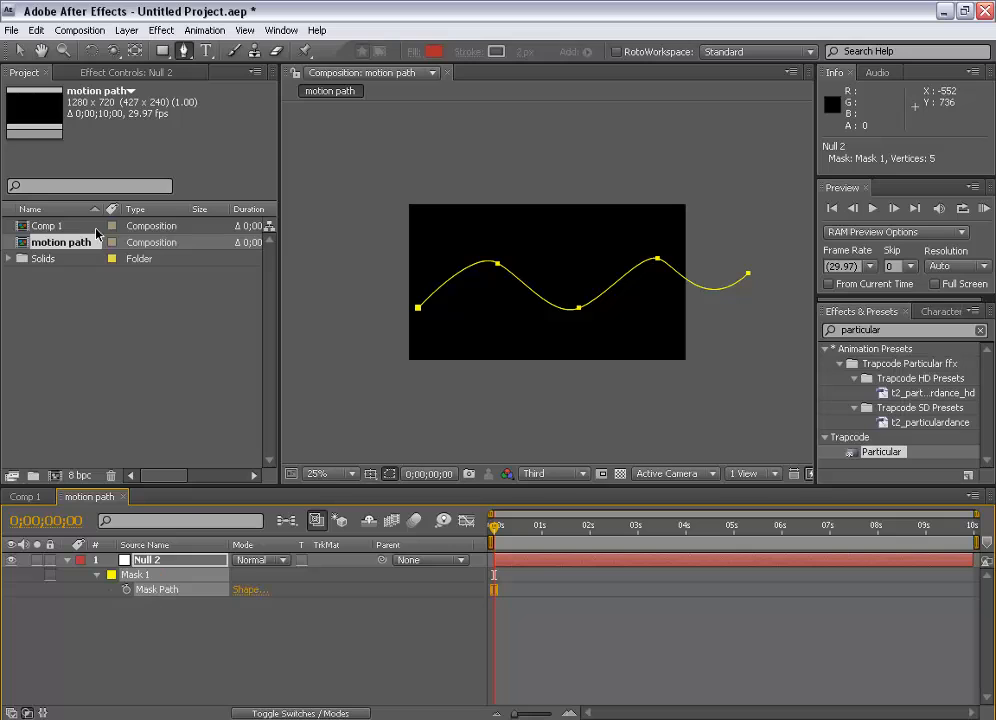
Paste the wavy mask path into Null 2's Position as keyframes, then scrub to preview
click(36, 30)
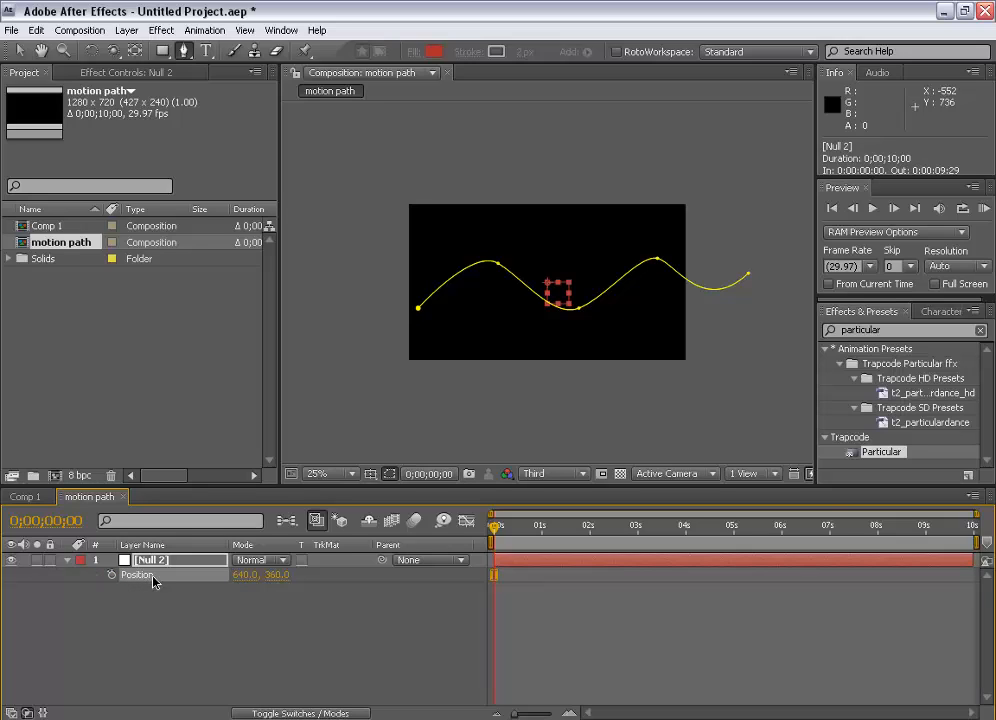
click(36, 30)
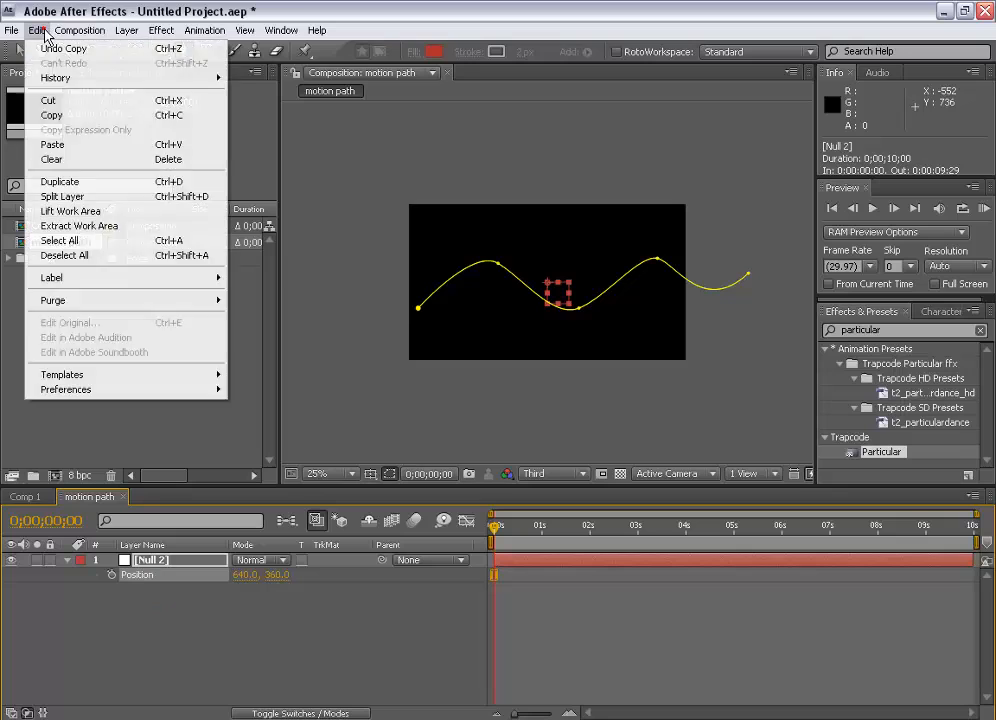
mouse_move(52, 144)
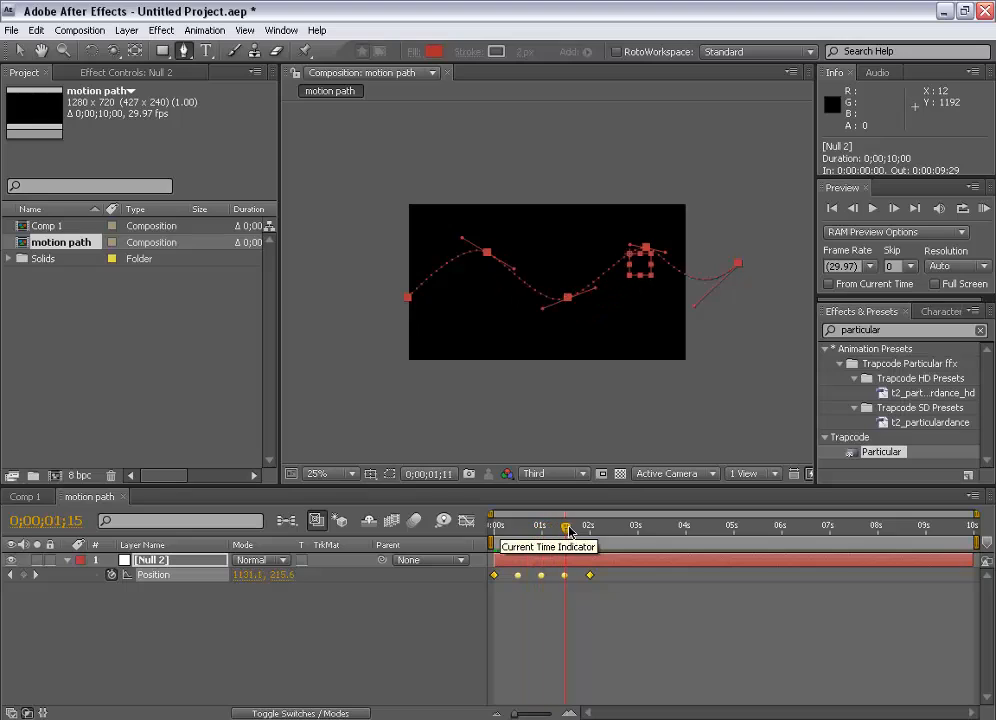
drag(565, 525, 590, 525)
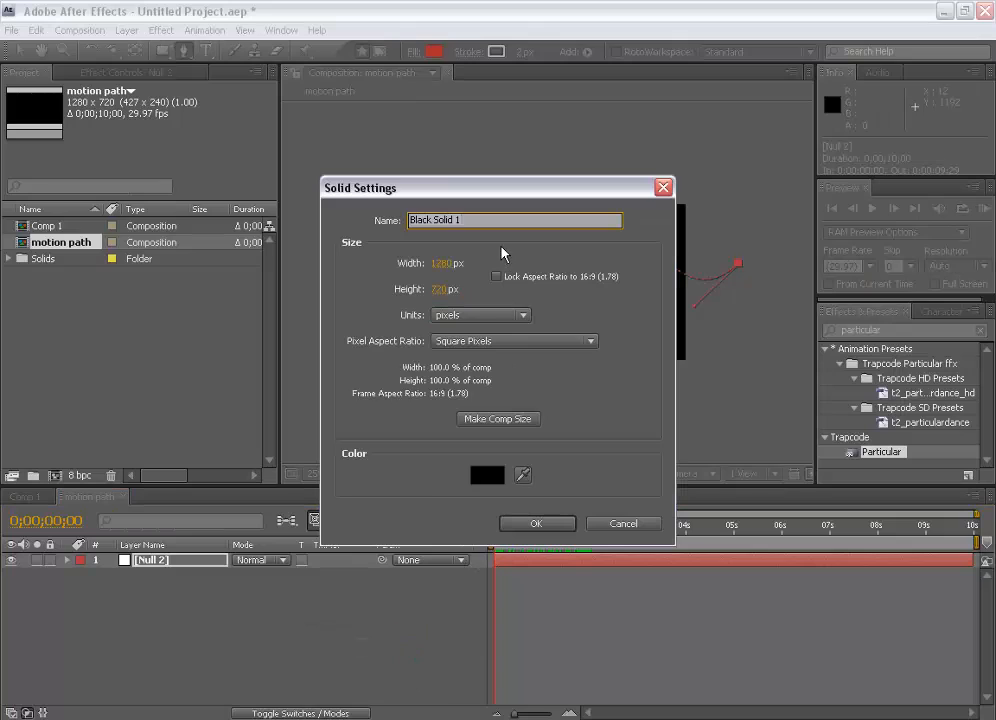
Create a comp-sized solid layer named 'particular'
text(particular)
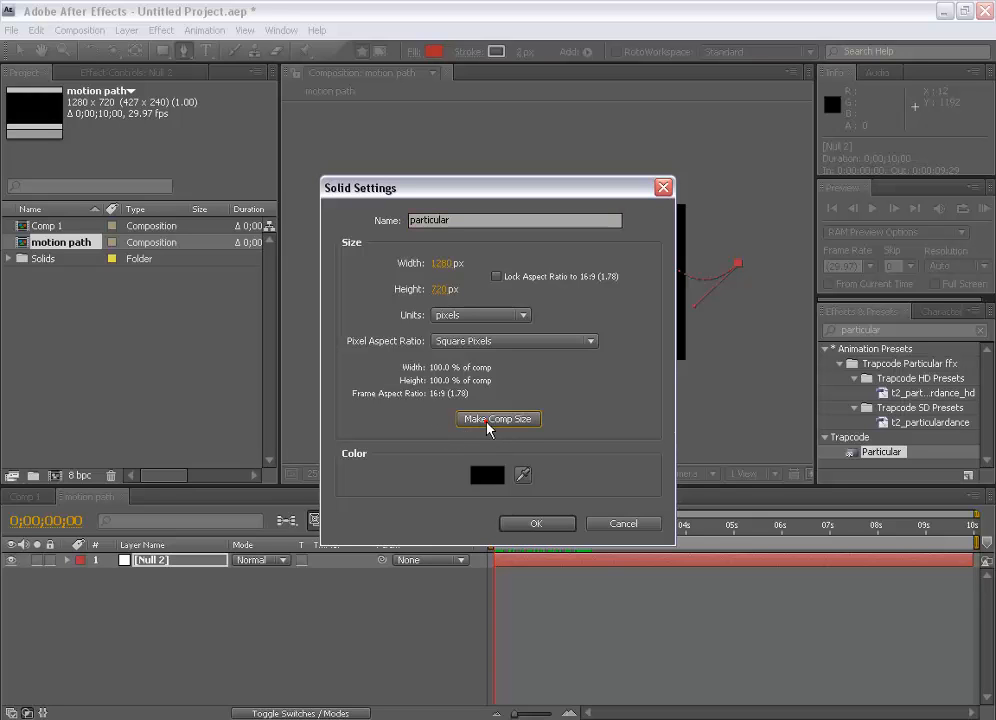
click(536, 523)
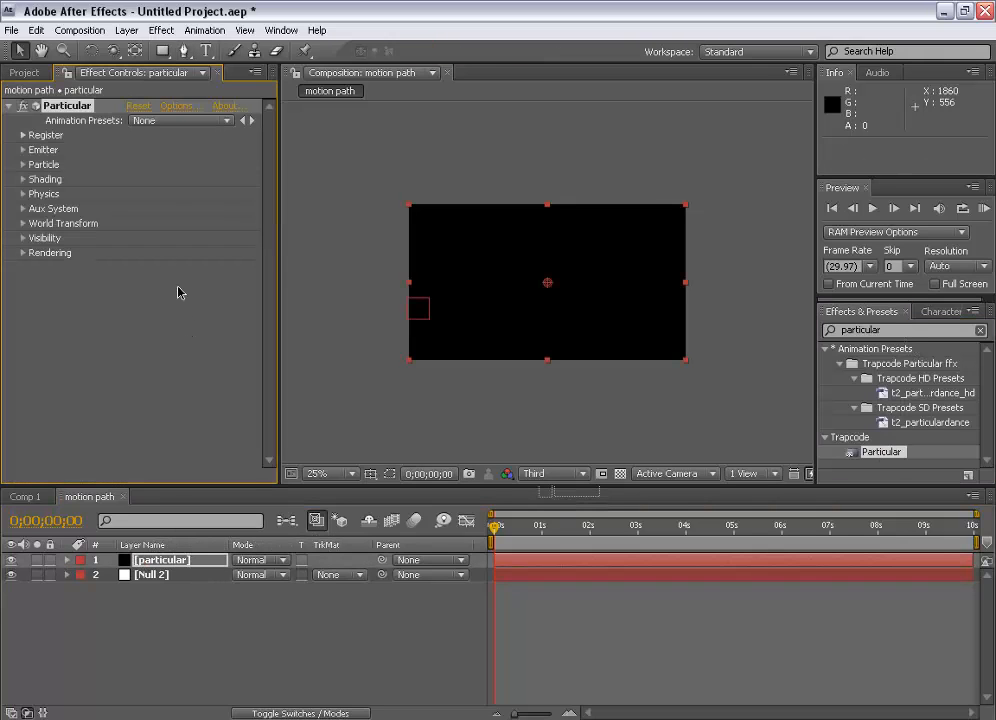
Reveal Particular's Emitter settings and the particular layer's effect properties in the timeline
click(540, 525)
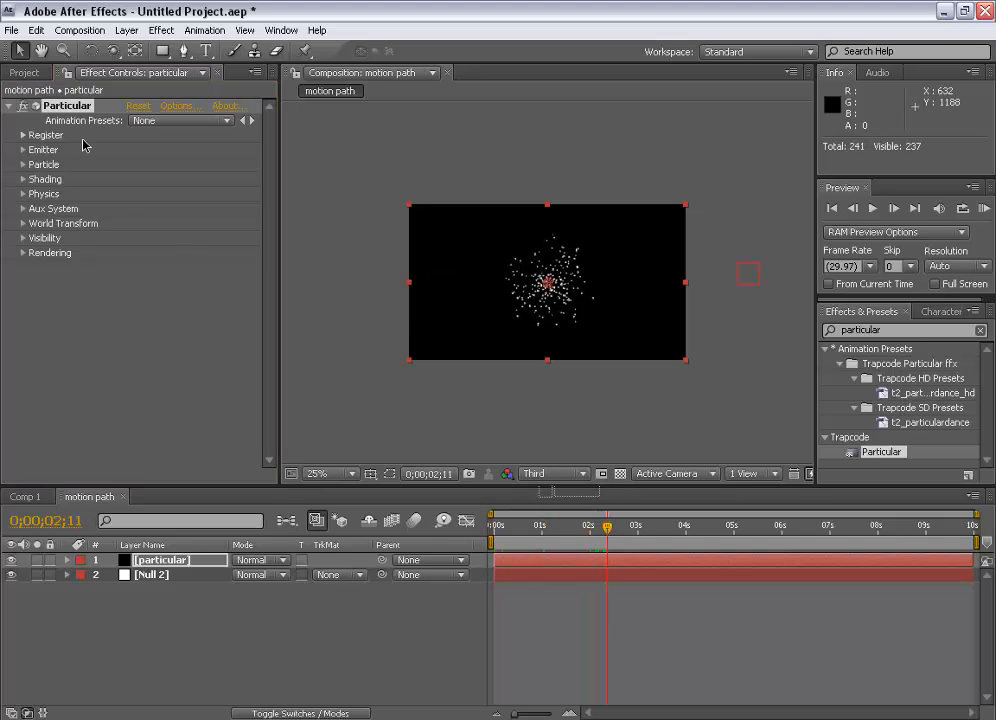
click(152, 574)
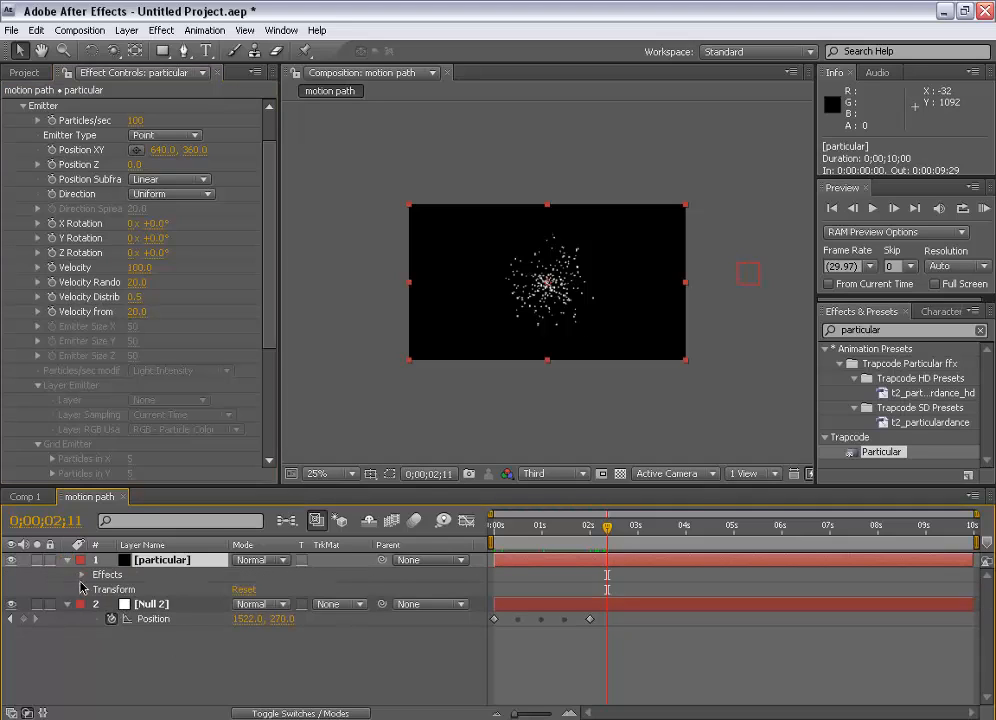
click(82, 574)
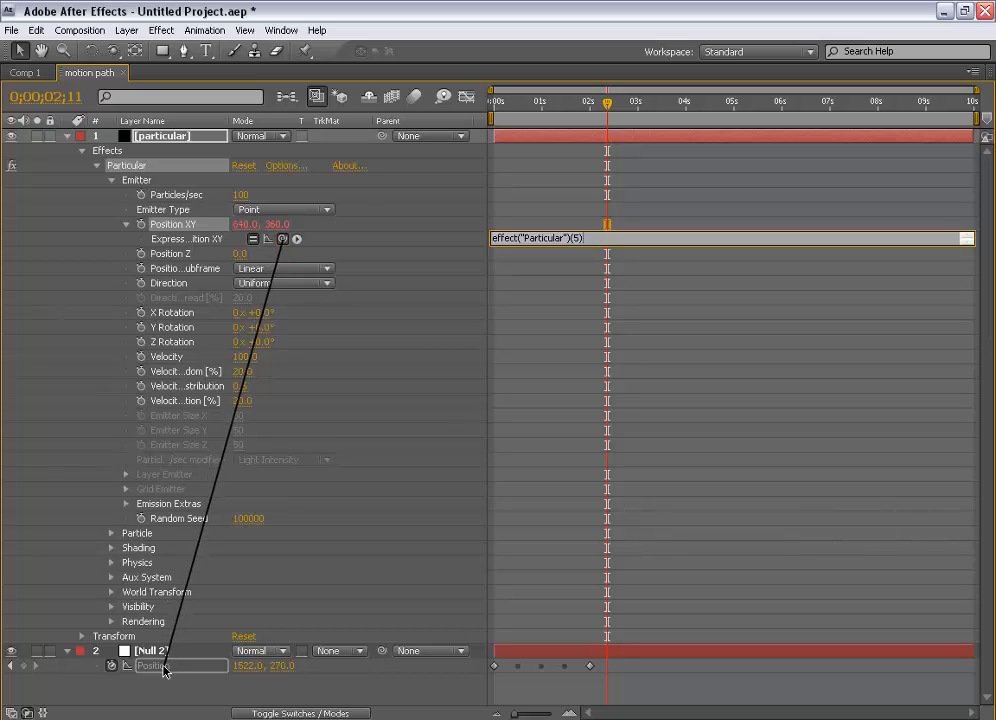
Pick-whip the emitter Position XY expression to Null 2's Position
drag(281, 239, 150, 665)
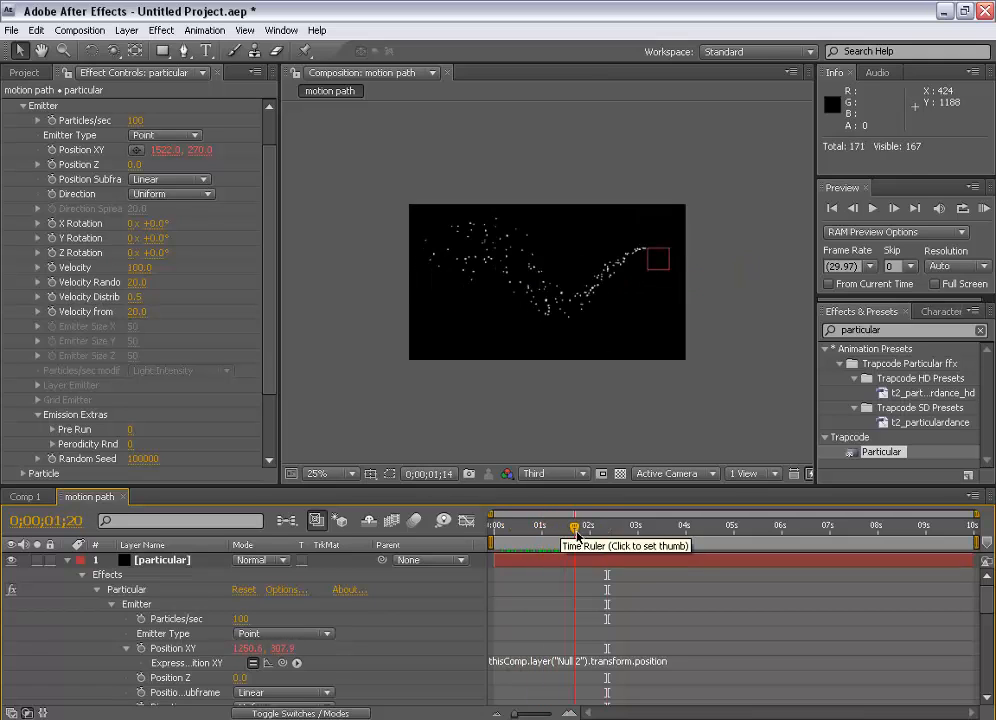
click(625, 524)
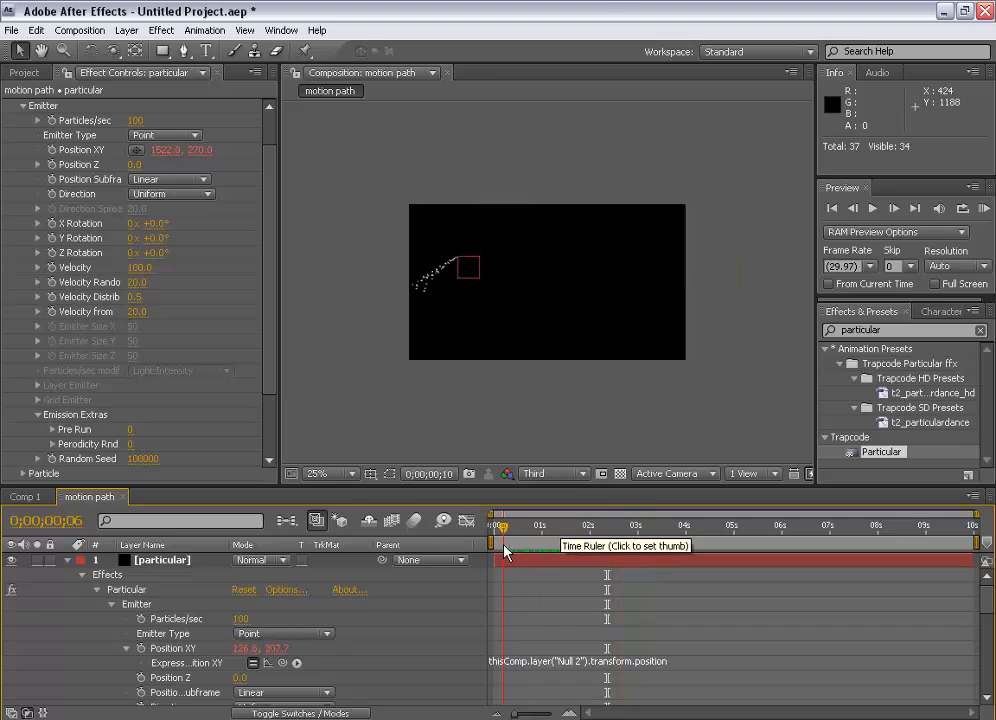
drag(500, 525, 538, 525)
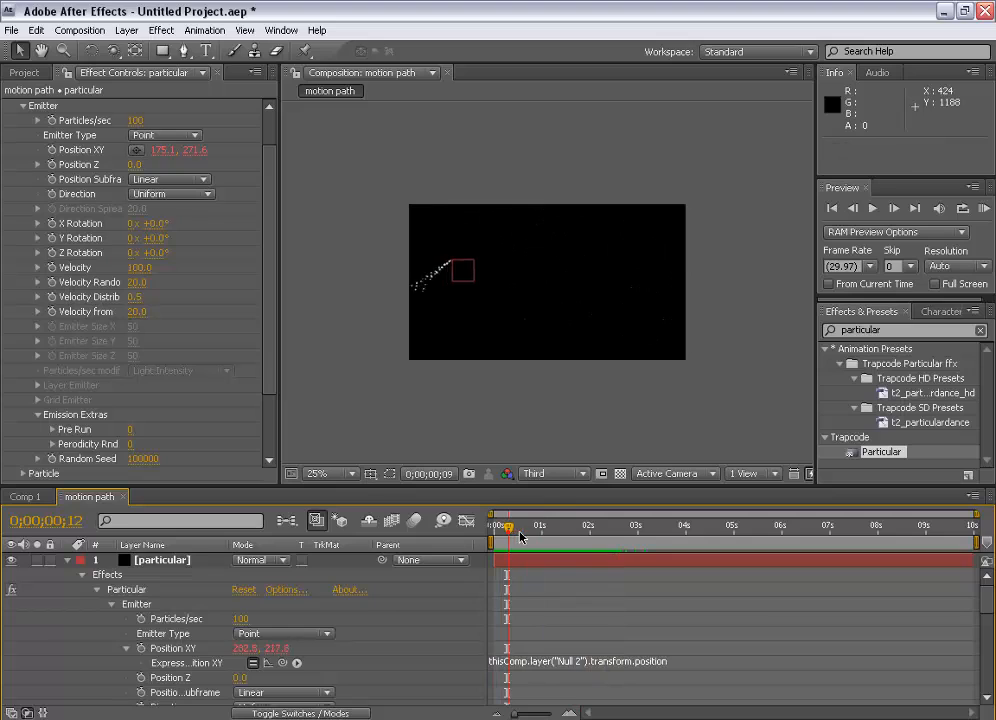
drag(505, 527, 580, 527)
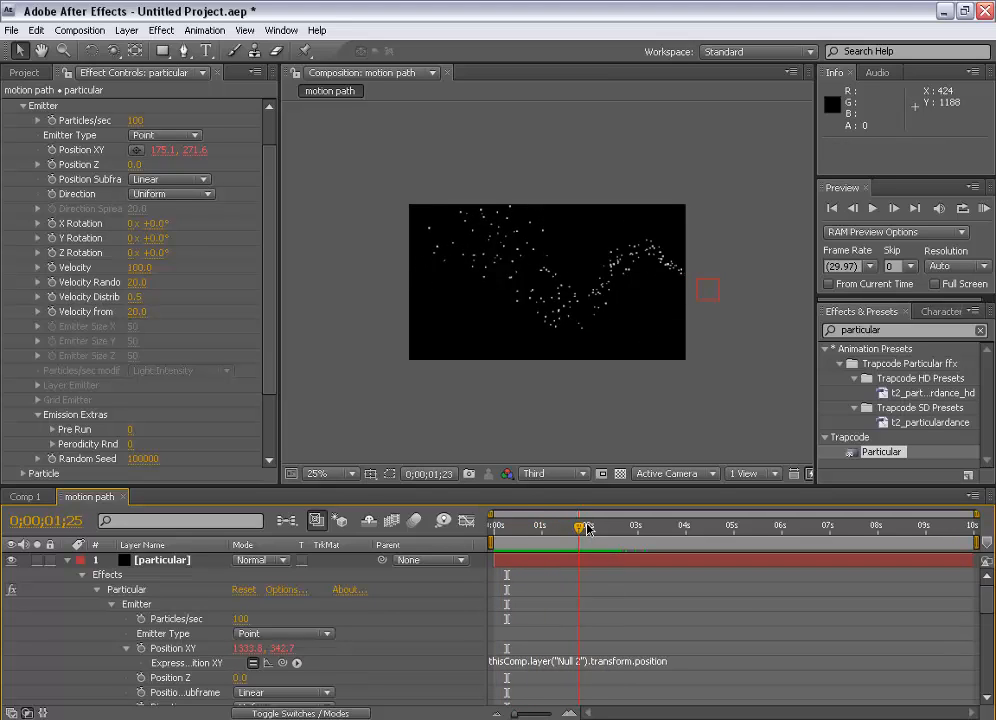